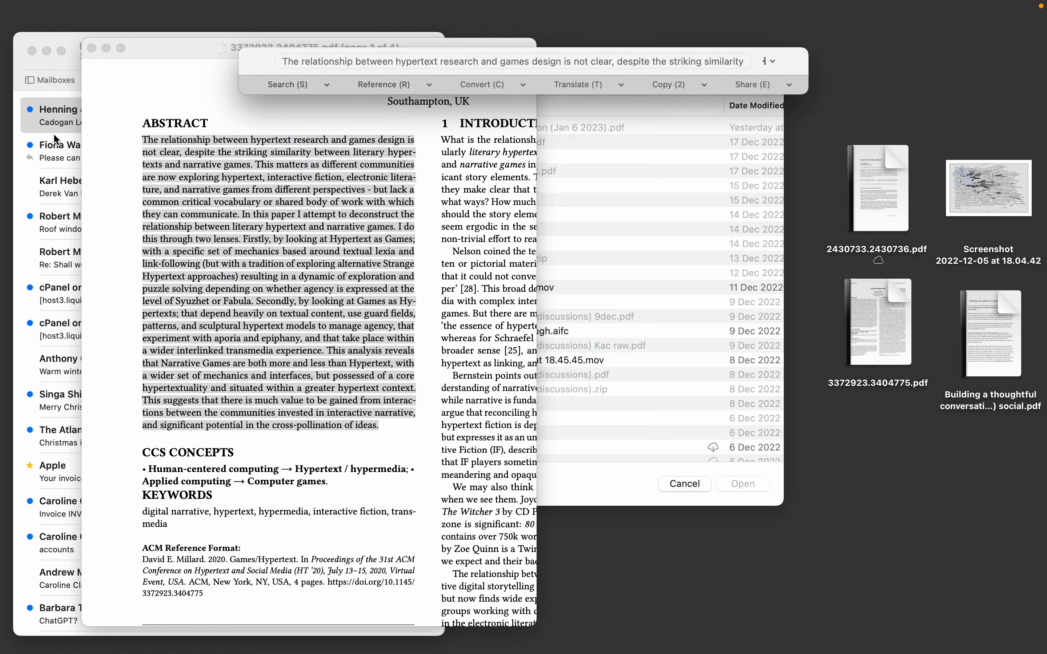
Show Liquid's Copy options for the selected abstract paragraph.
left_click(672, 85)
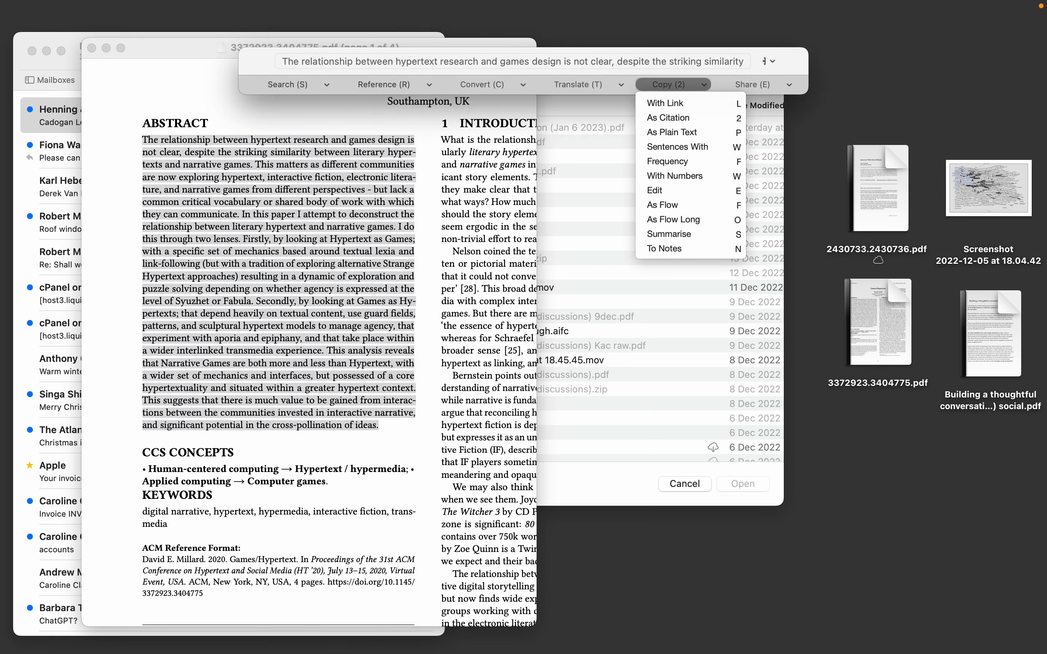
left_click(668, 233)
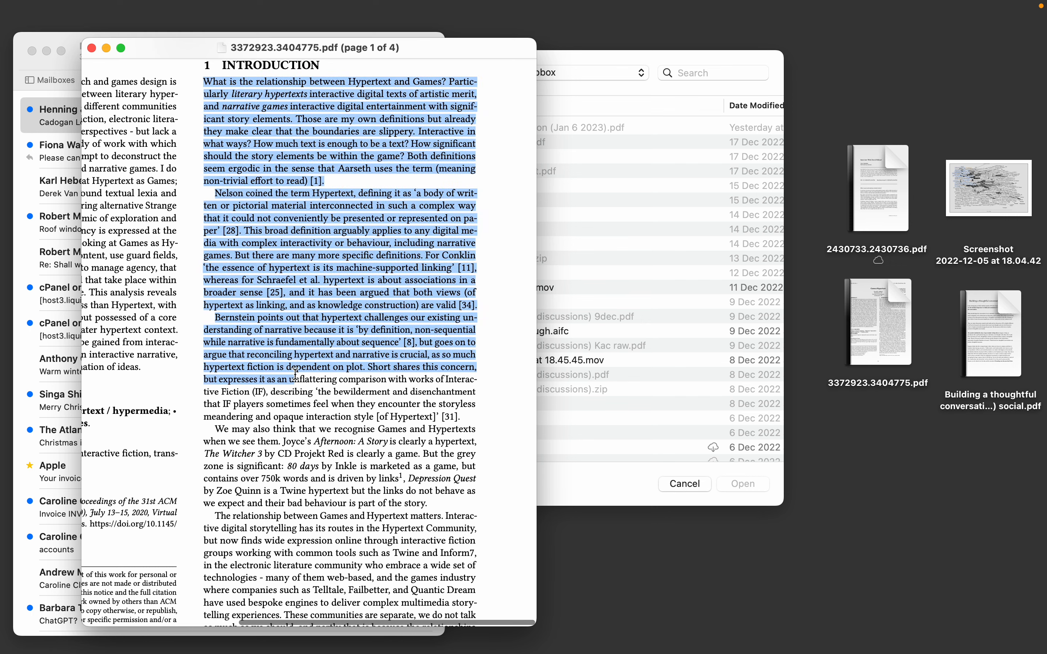
Scroll down through the sentence-per-line reading view of the Introduction text.
scroll("down", 3)
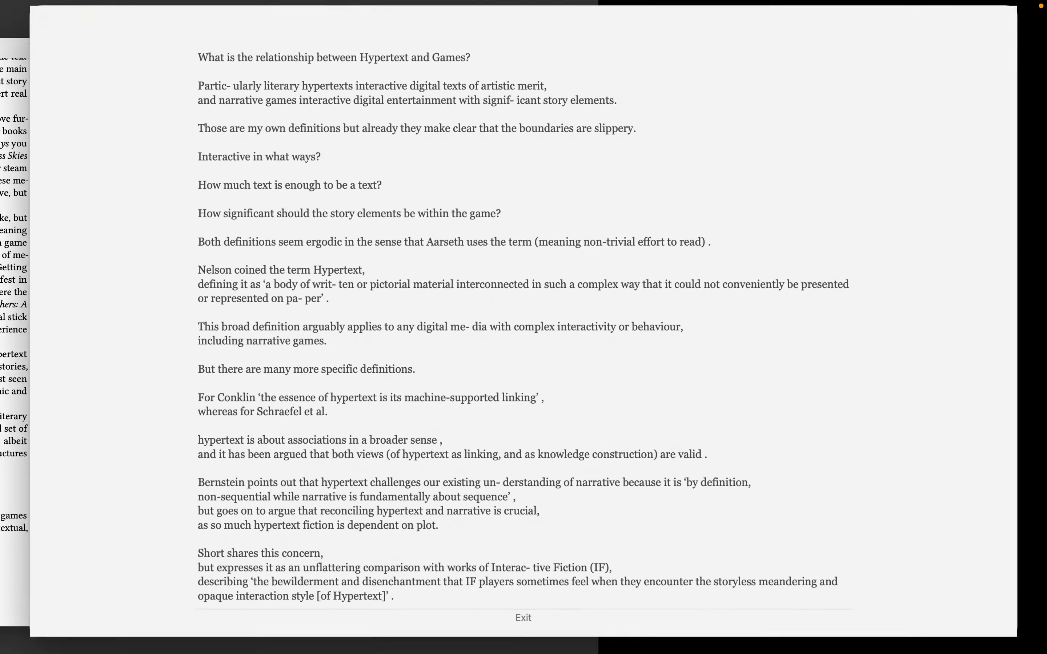
scroll("down", 3)
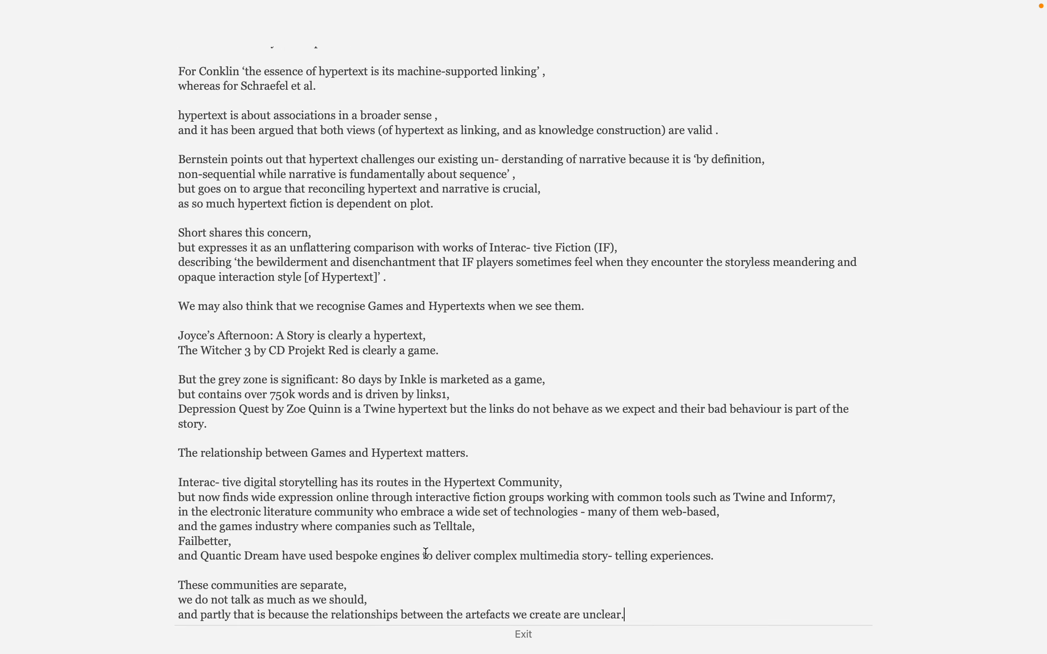